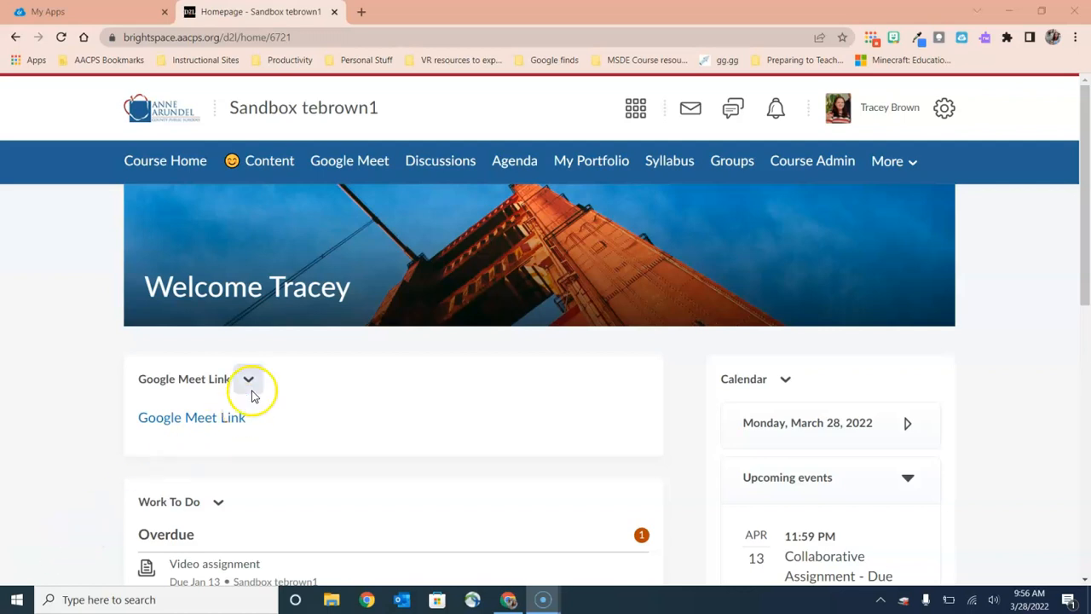
mouse_move(440, 160)
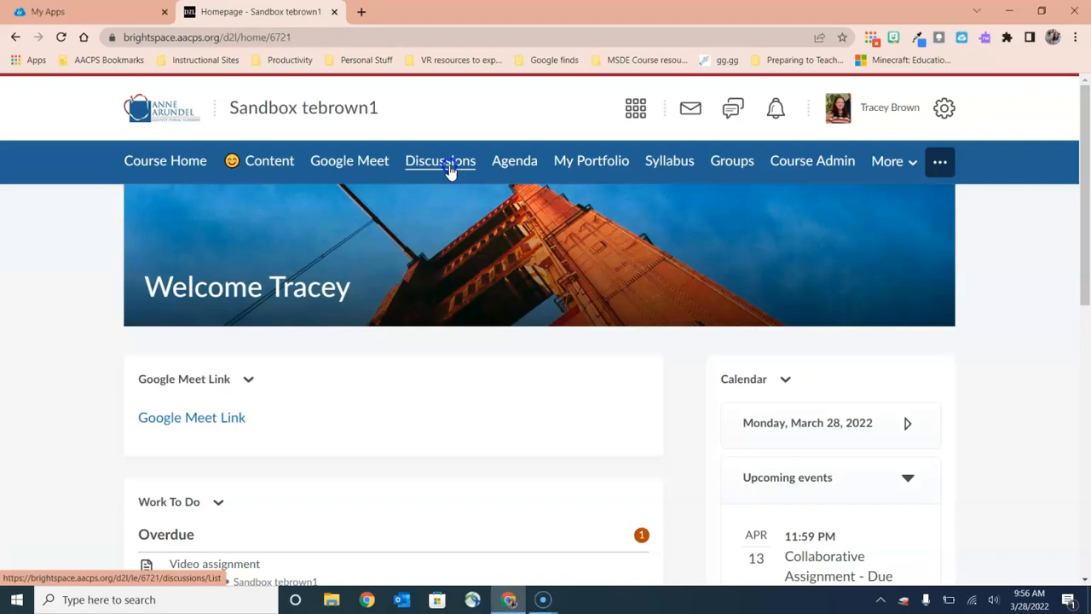
Go to the course Discussions list and show the New menu for creating a forum or topic.
left_click(439, 160)
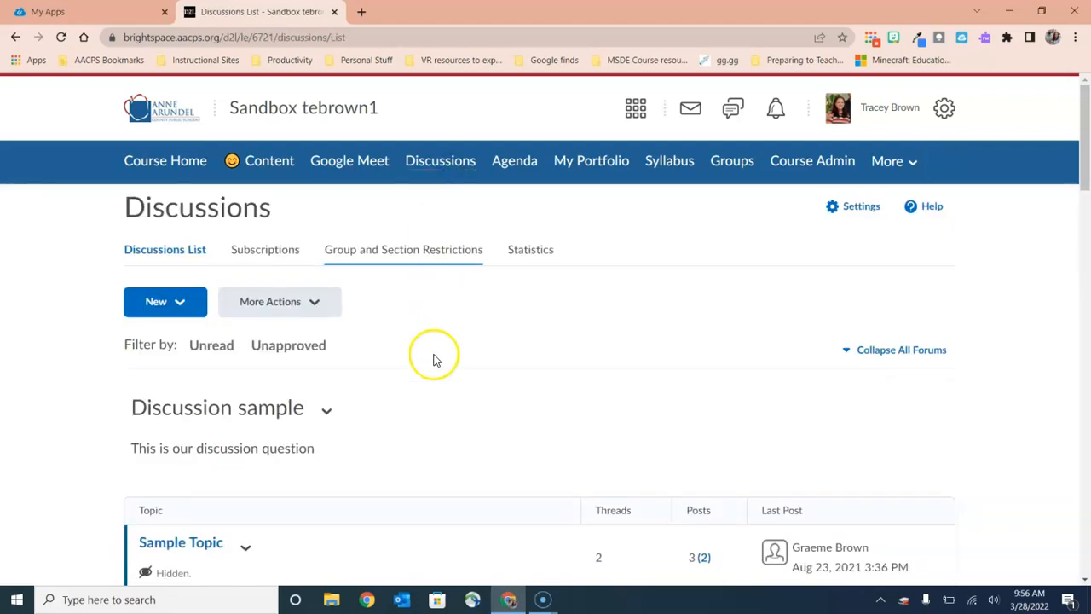
scroll("down", 3)
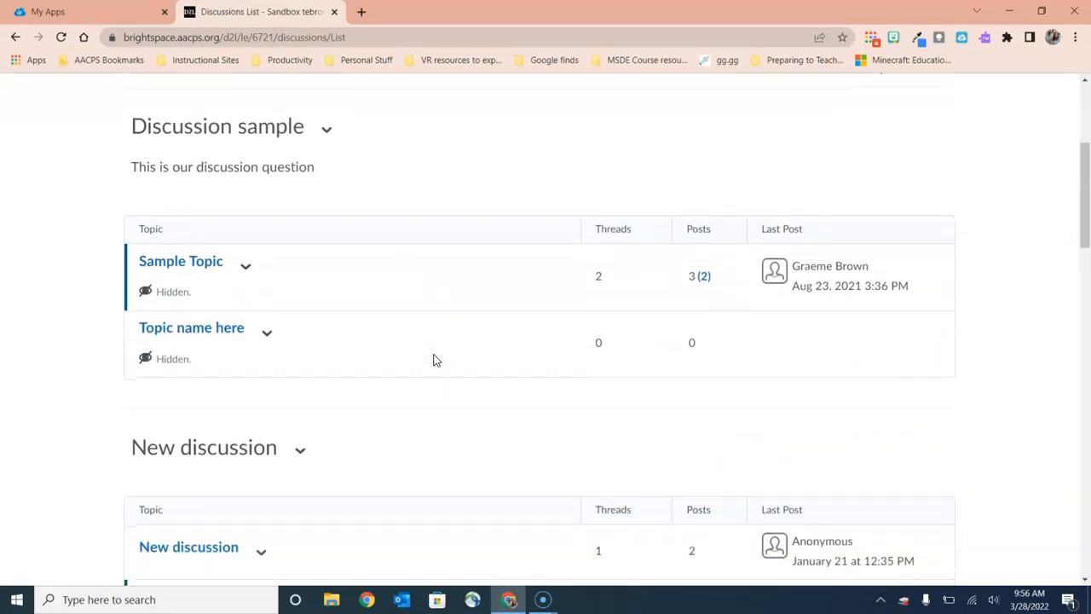
scroll("down", 3)
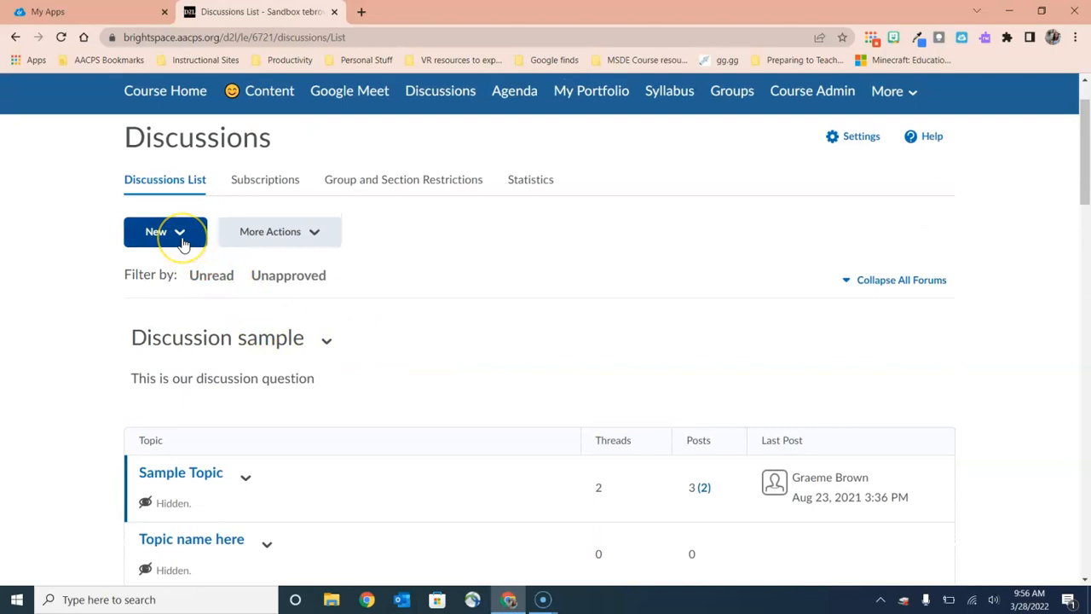
left_click(164, 232)
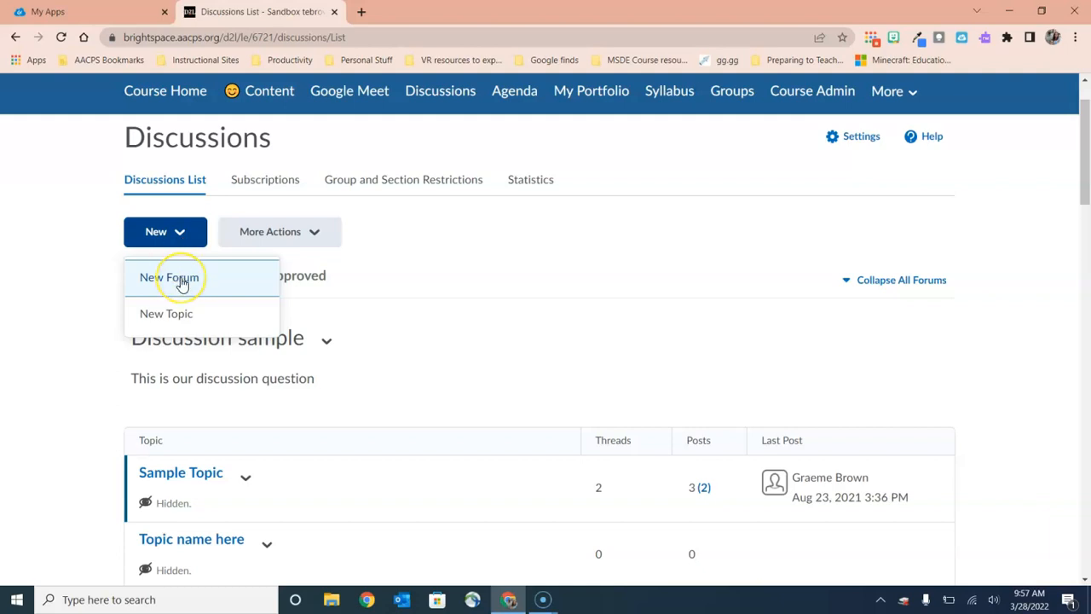
Begin a New Forum and enter 'Seasons' as its title.
left_click(168, 276)
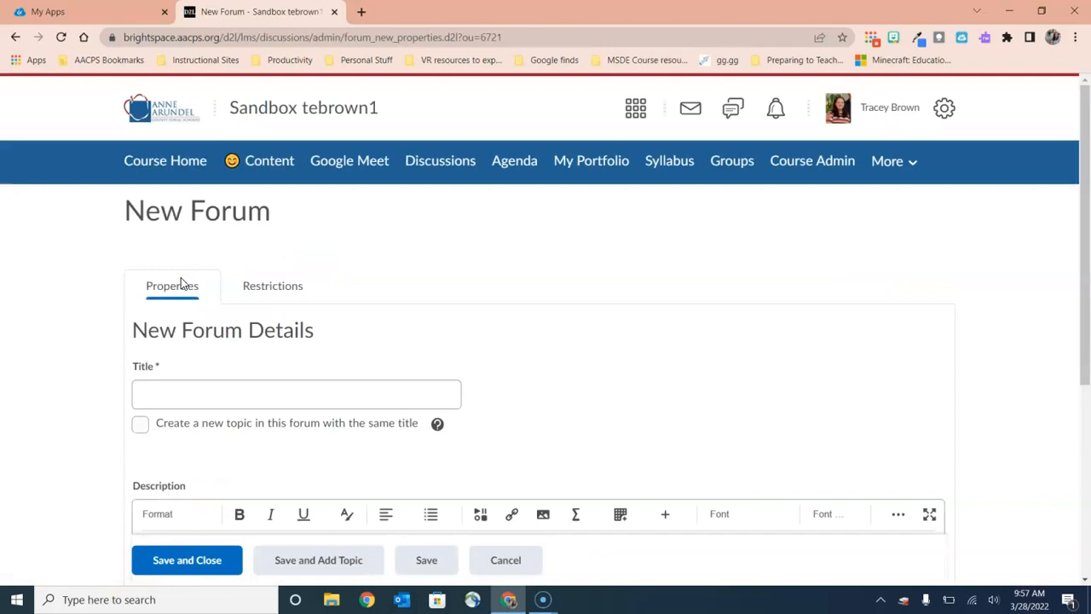
type("Seasons")
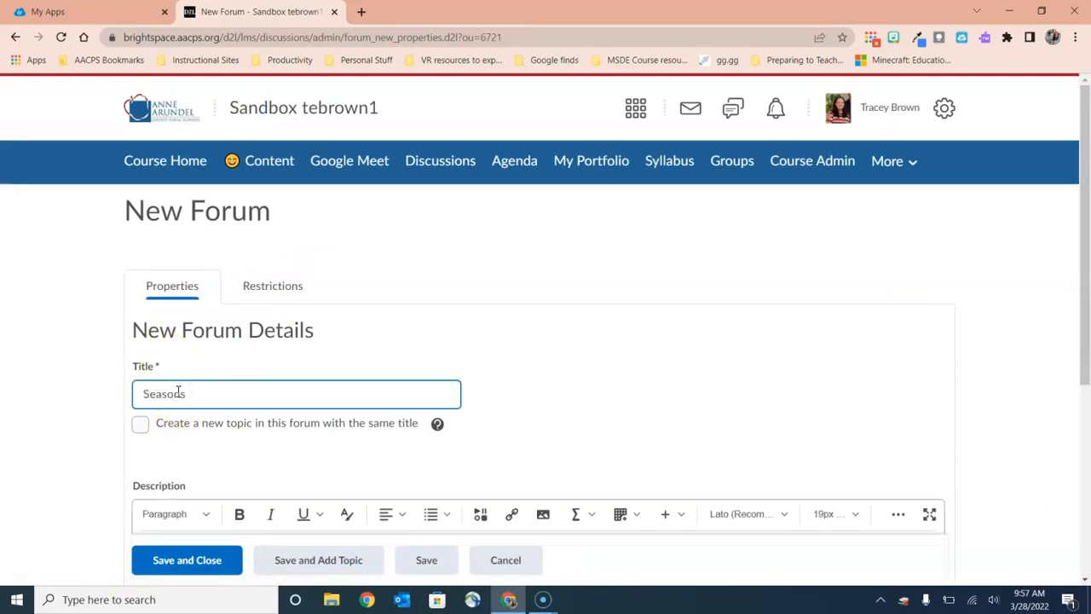
scroll("down", 3)
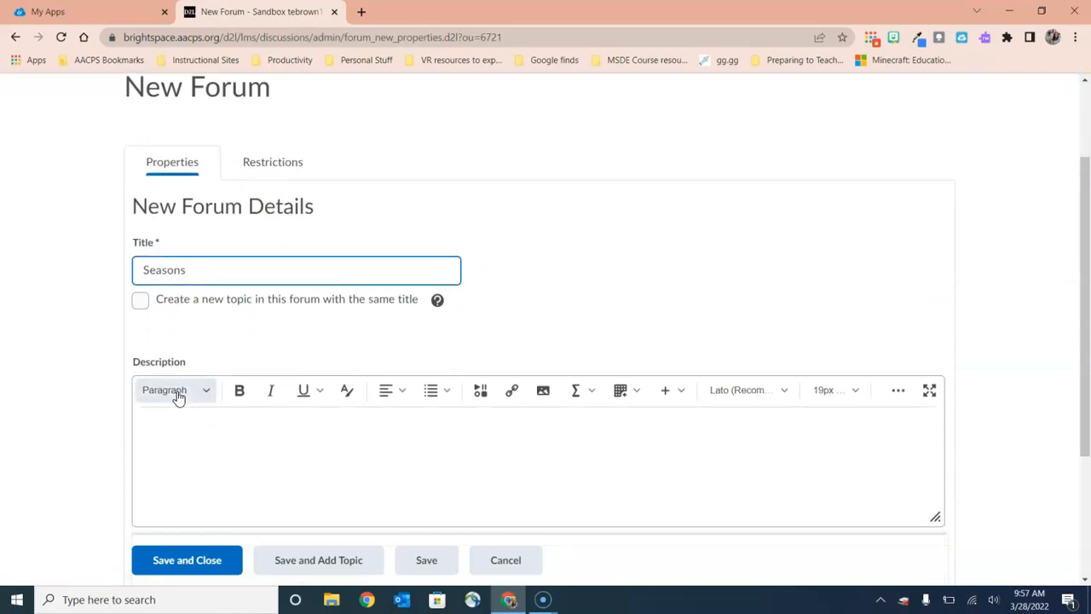
scroll("down", 3)
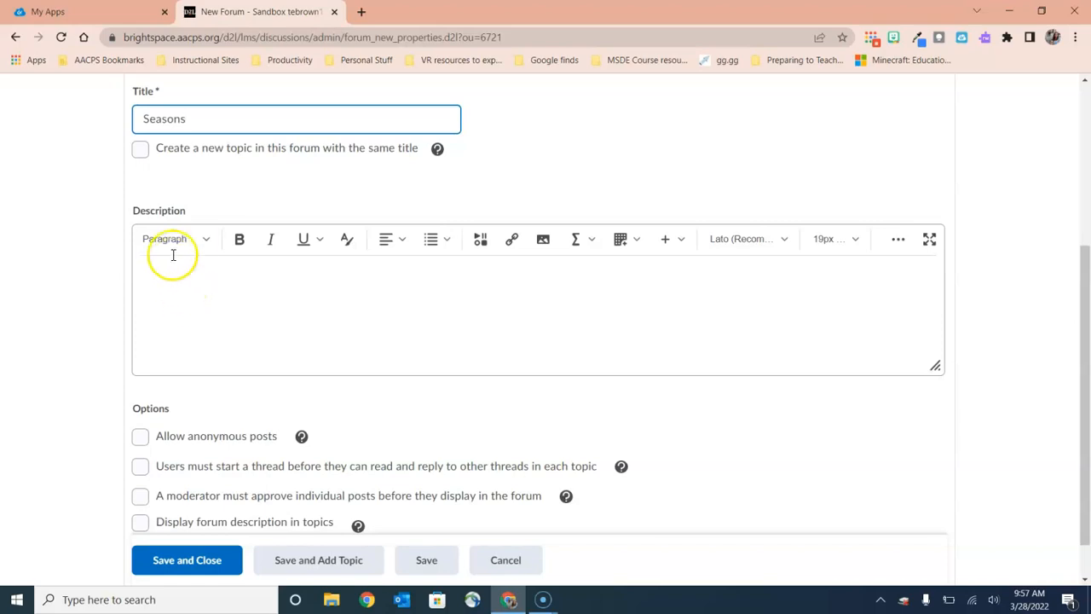
mouse_move(269, 238)
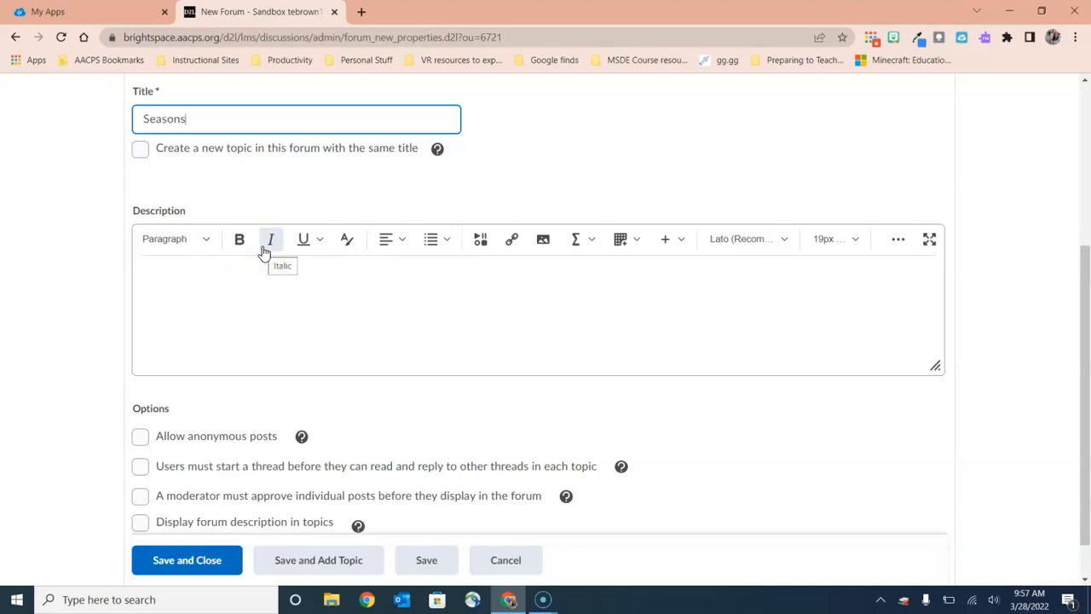
mouse_move(511, 239)
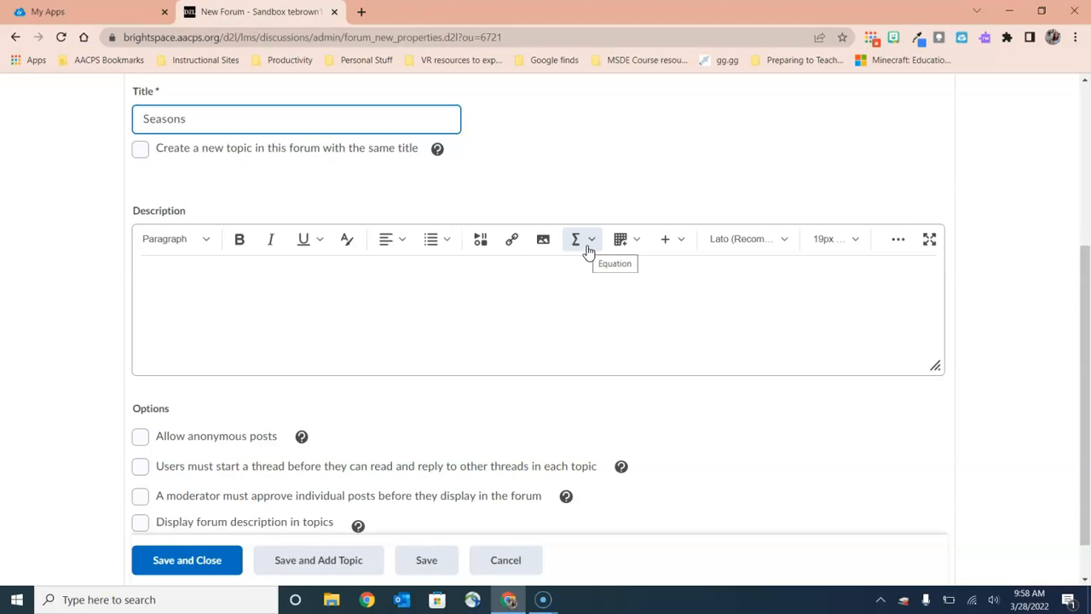
scroll("down", 3)
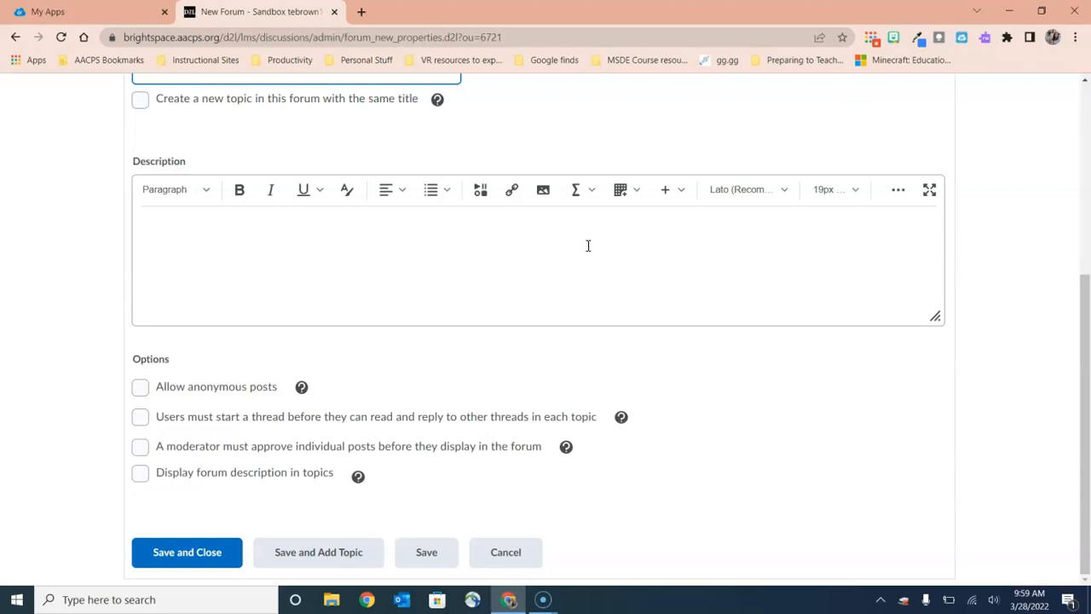
mouse_move(317, 552)
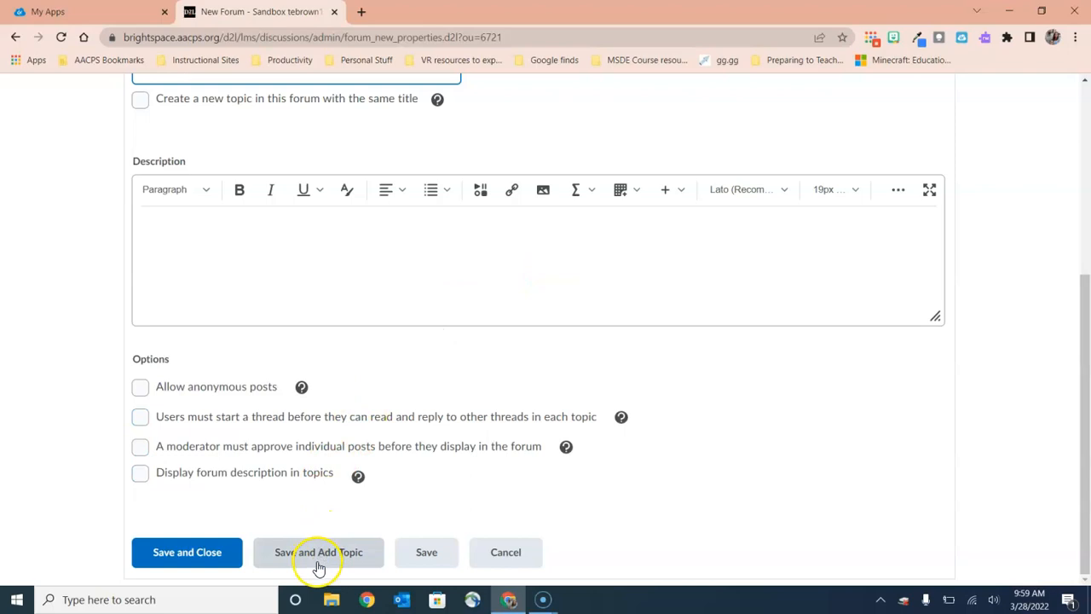
mouse_move(343, 563)
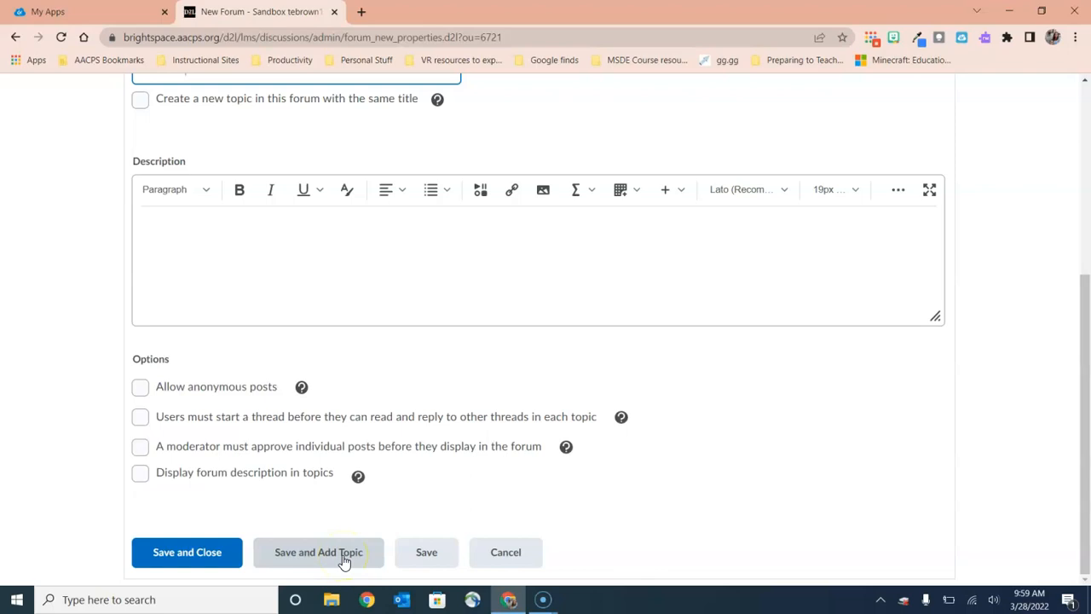
Save the Seasons forum and continue to a new topic form for 'Spring'.
left_click(317, 552)
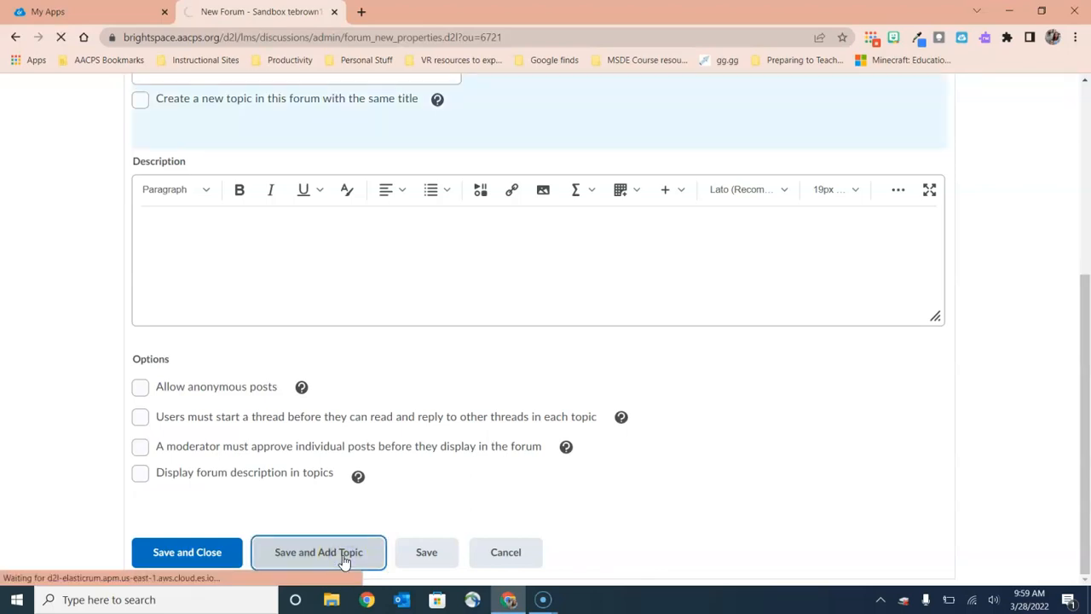
left_click(318, 553)
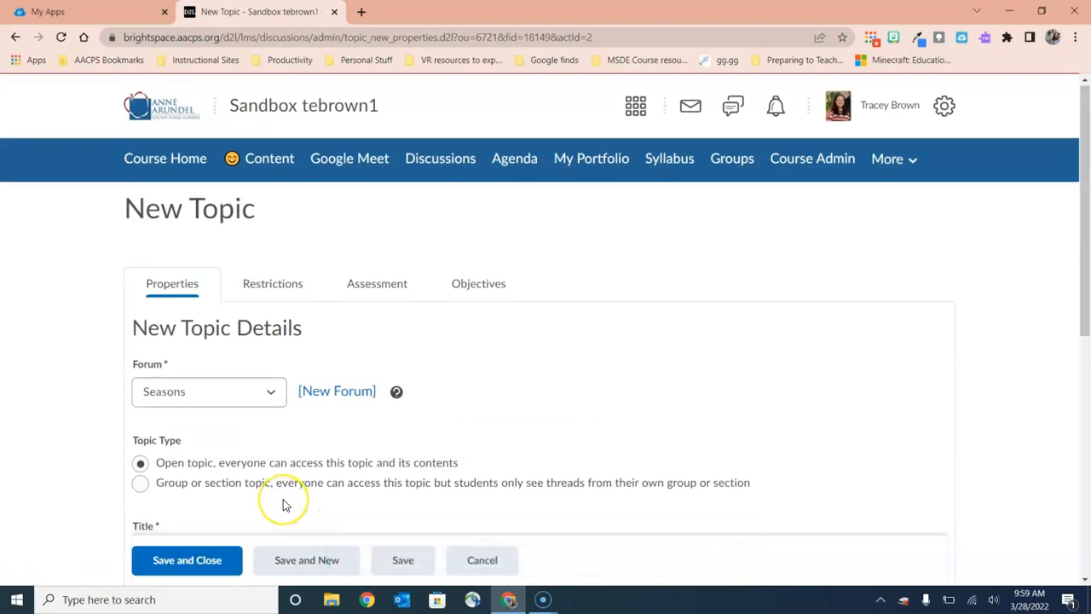
scroll("down", 3)
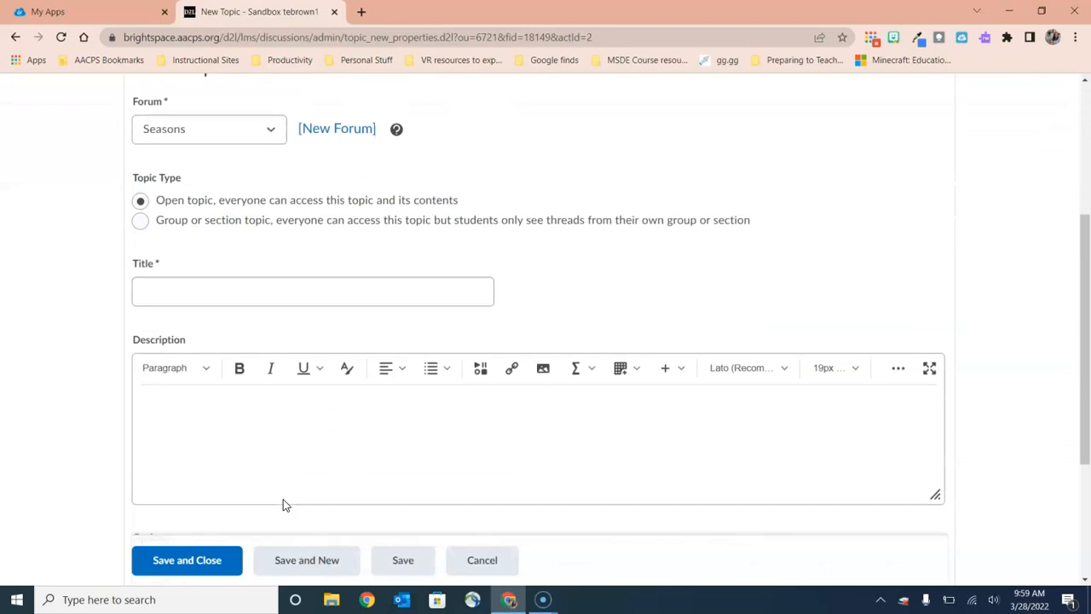
scroll("down", 3)
type("Spring")
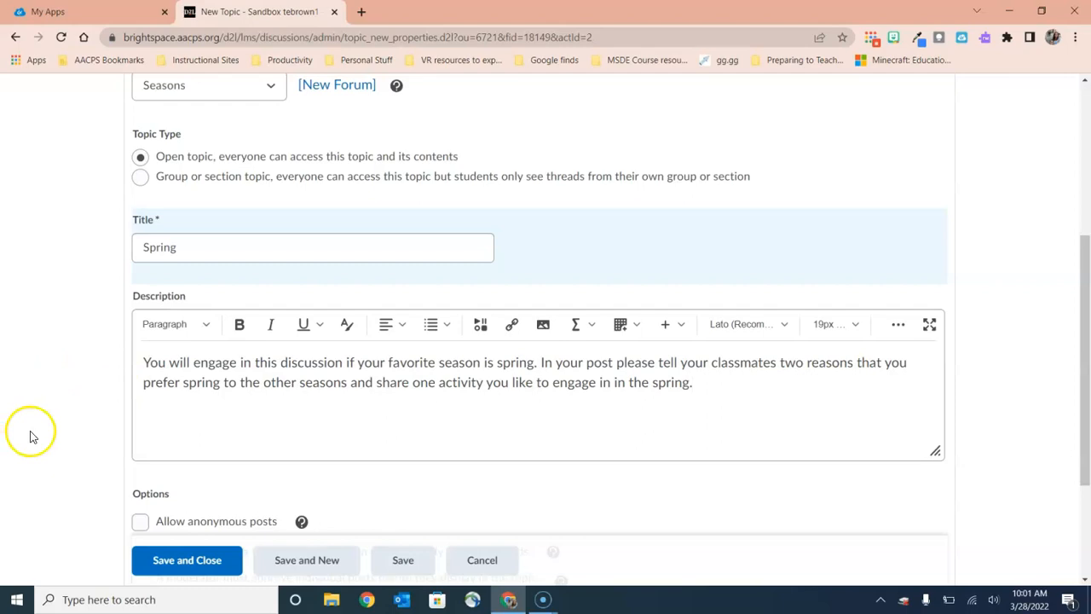
scroll("down", 3)
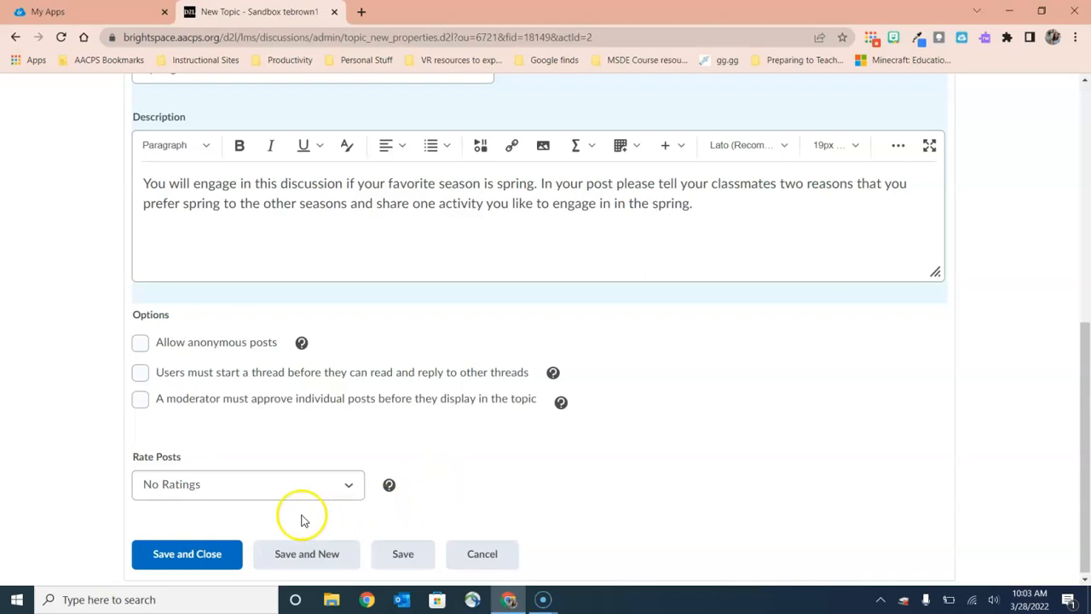
Save and close the Spring topic, returning to the Discussions list.
left_click(188, 552)
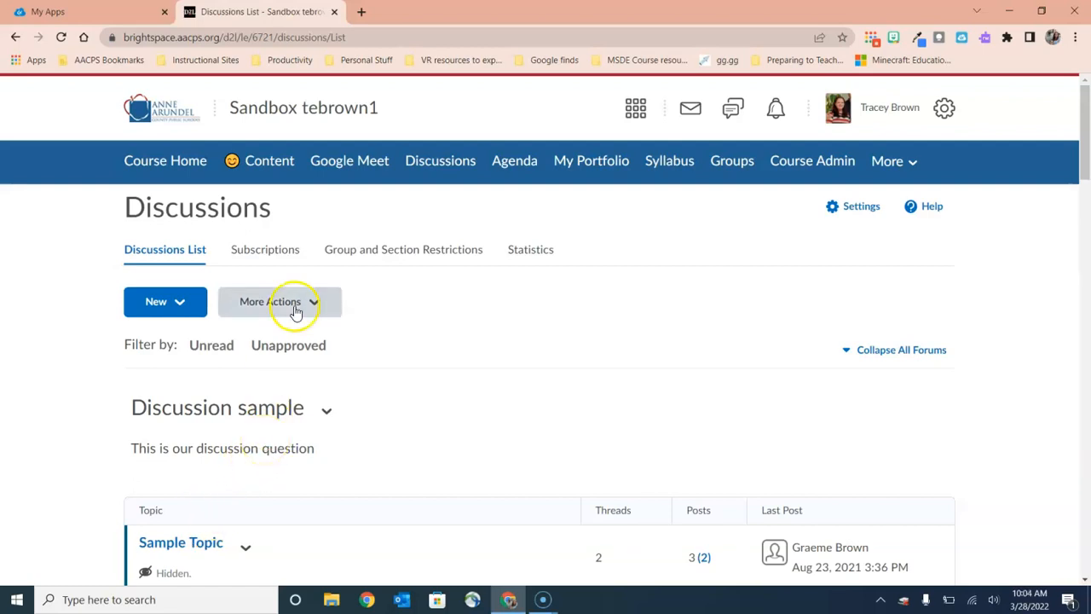
left_click(269, 160)
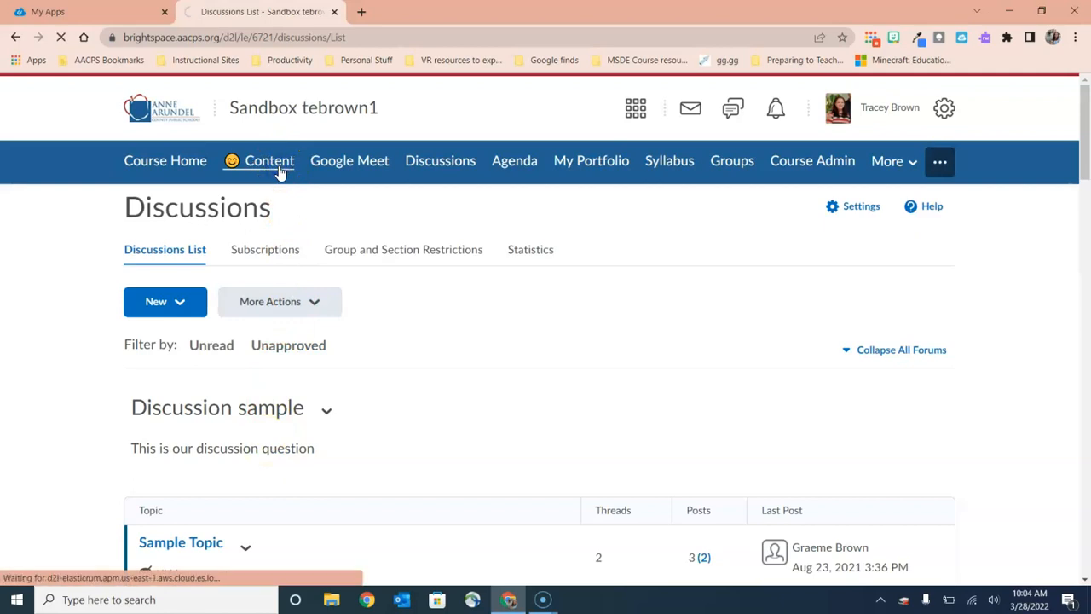
In Content, select March Lessons and bring up the Add Existing choices.
left_click(270, 160)
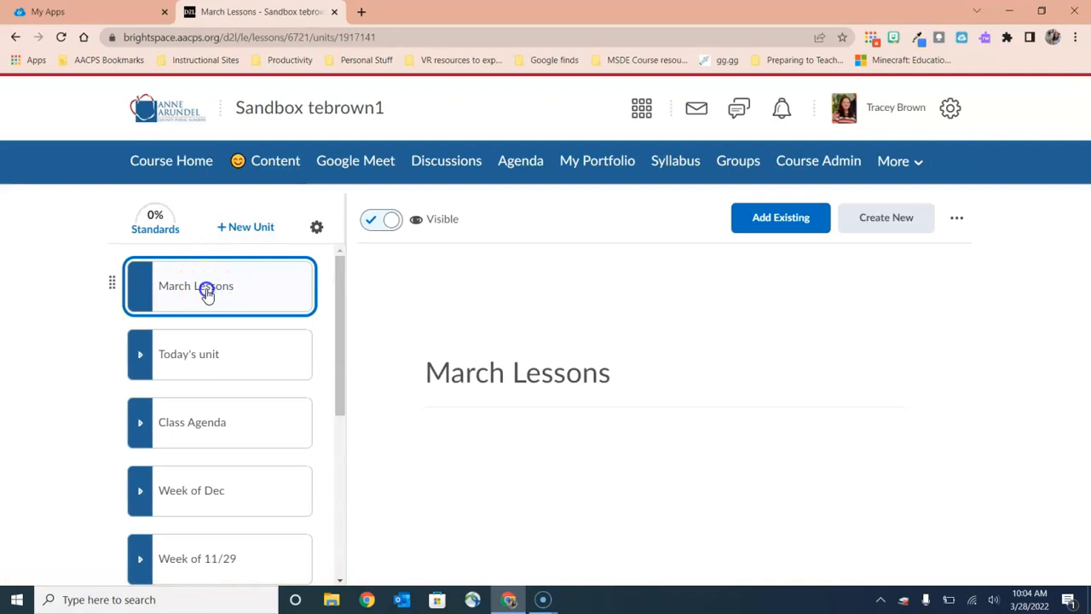
mouse_move(332, 310)
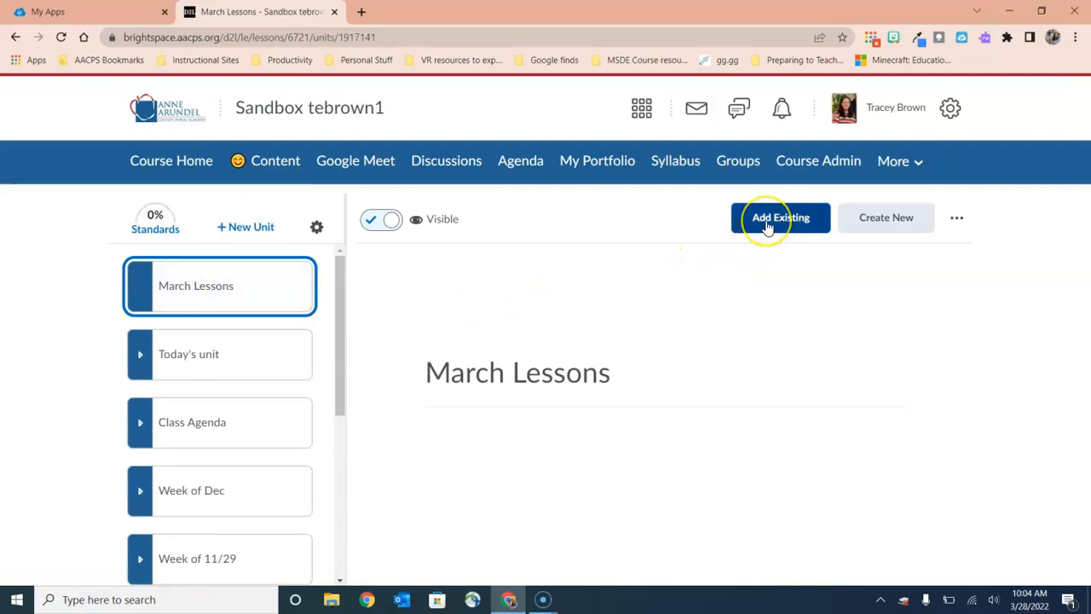
mouse_move(780, 219)
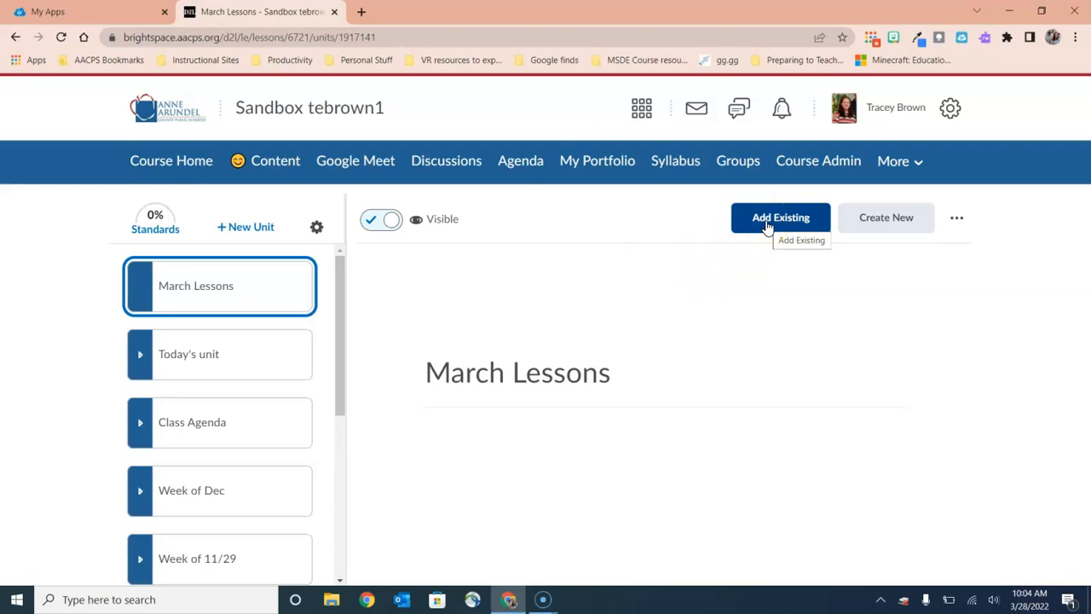
left_click(781, 218)
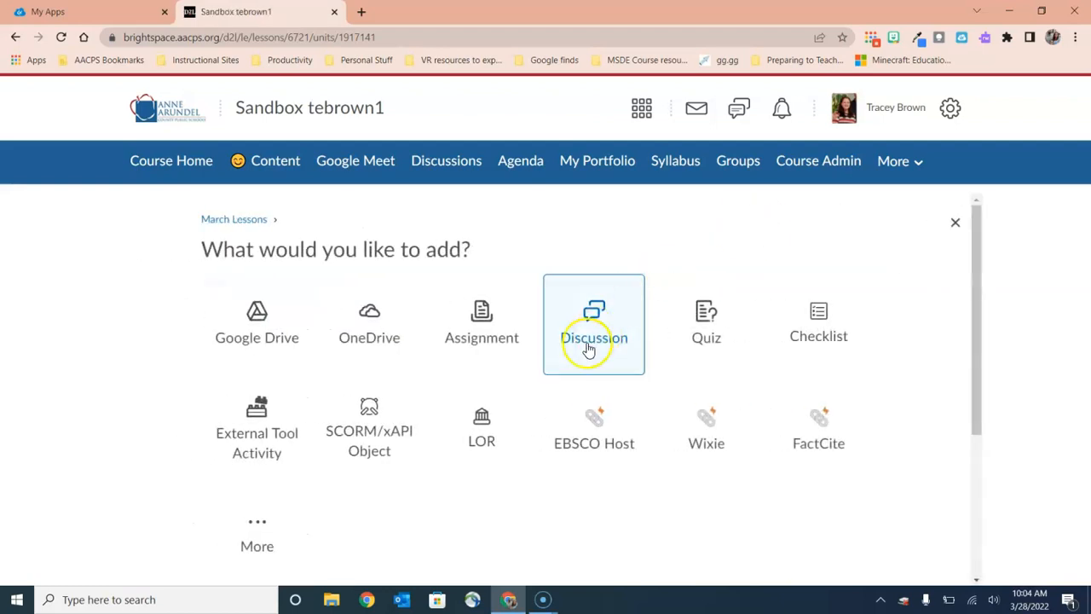
Choose Discussion to insert and drill into the Seasons forum to reach the Spring topic.
left_click(593, 324)
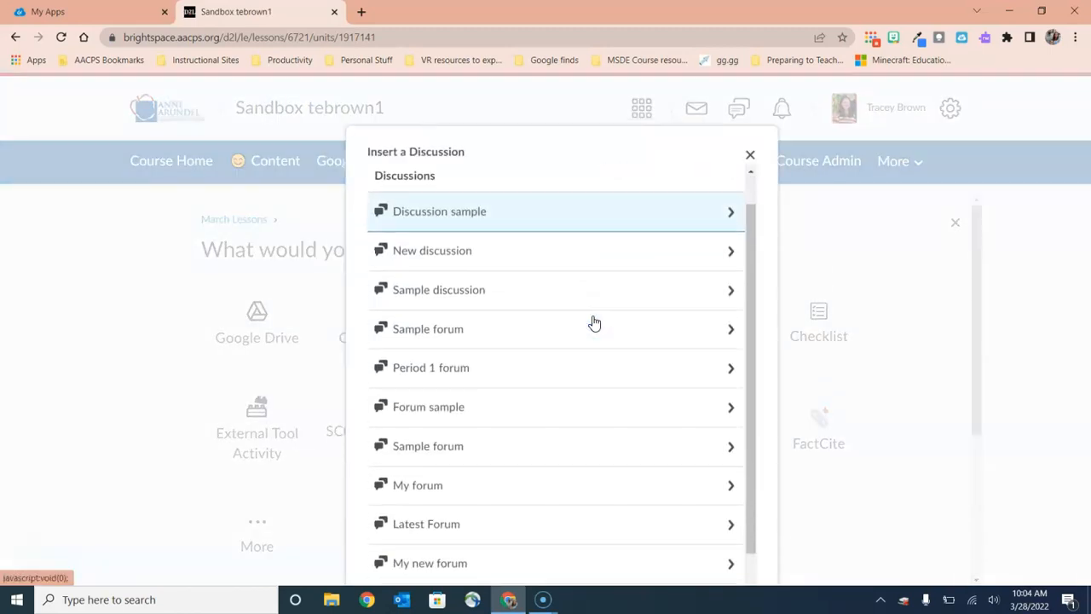
scroll("down", 3)
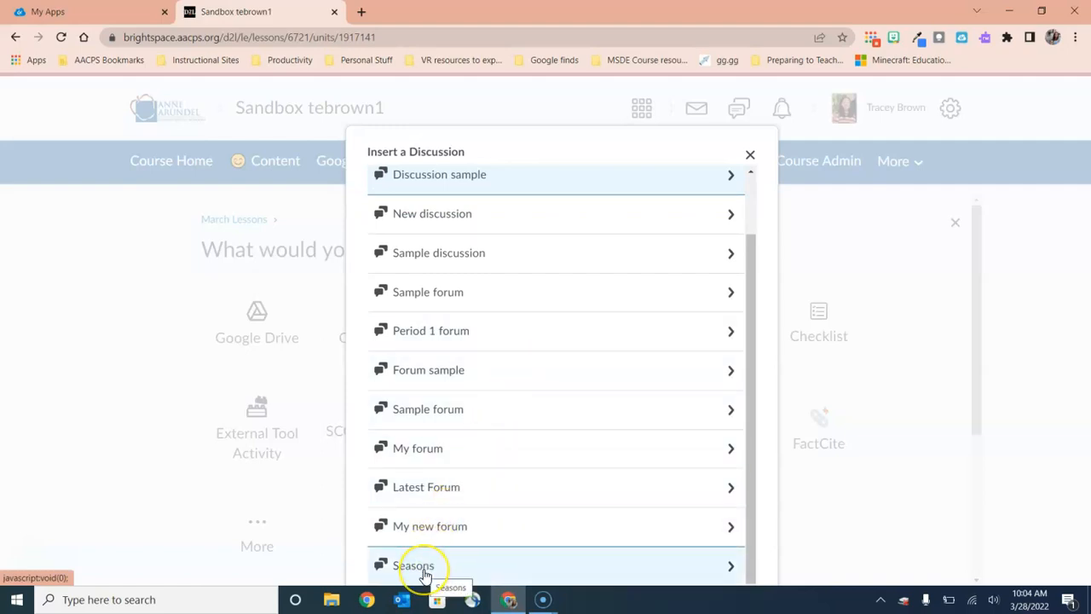
left_click(412, 566)
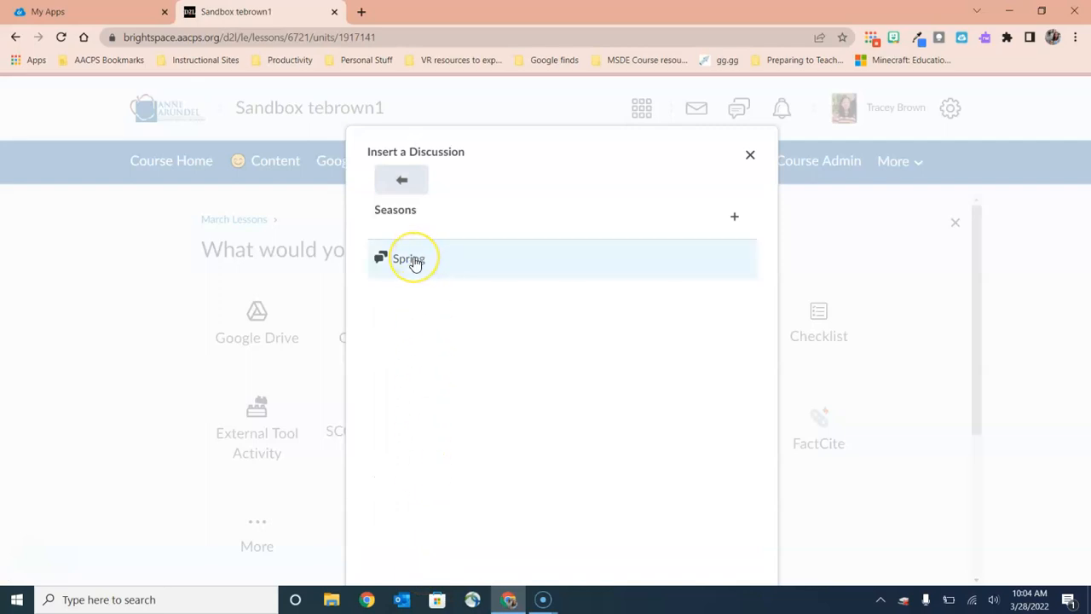
left_click(409, 259)
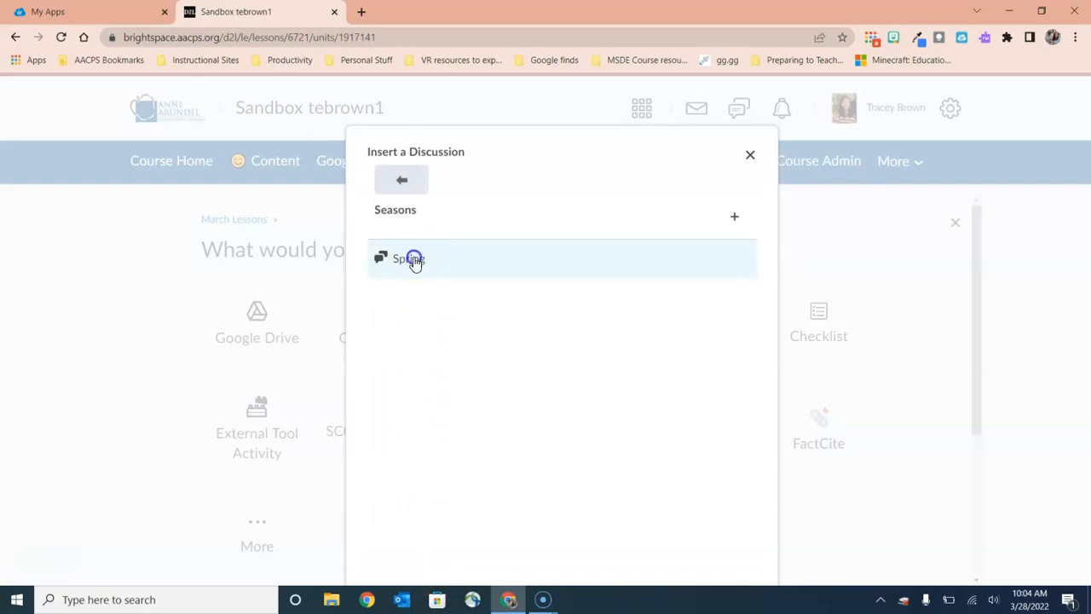
Insert the Spring topic into March Lessons and switch it from Hidden to Visible.
left_click(410, 259)
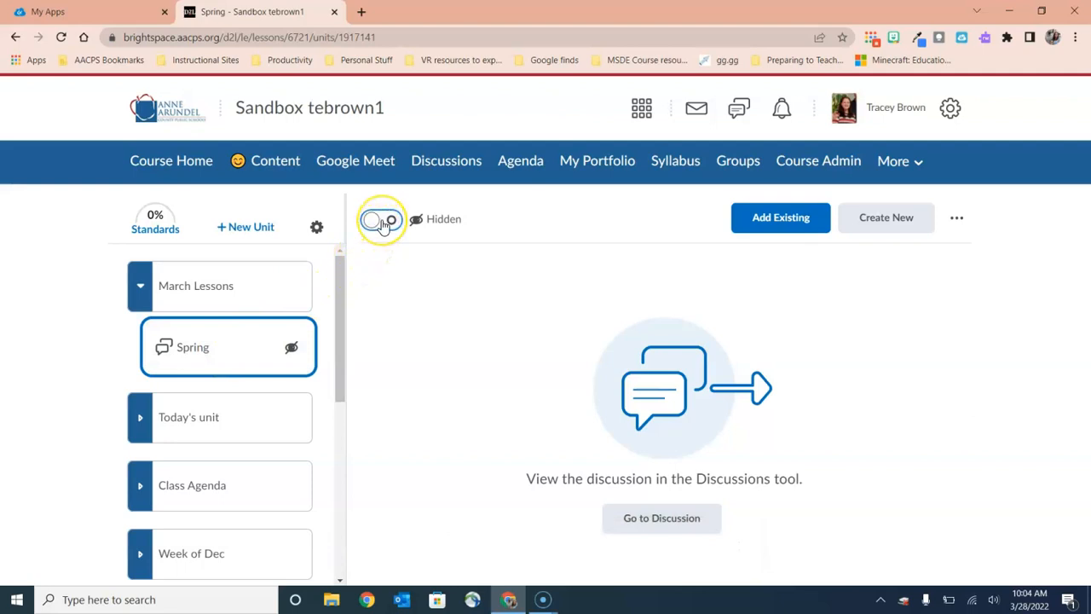
left_click(382, 218)
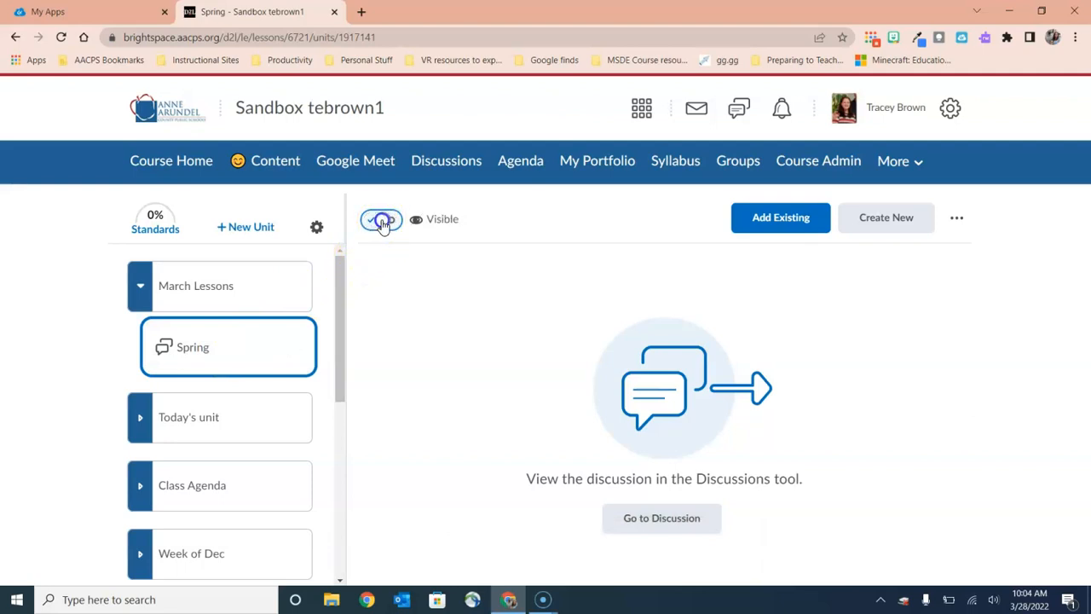
left_click(382, 218)
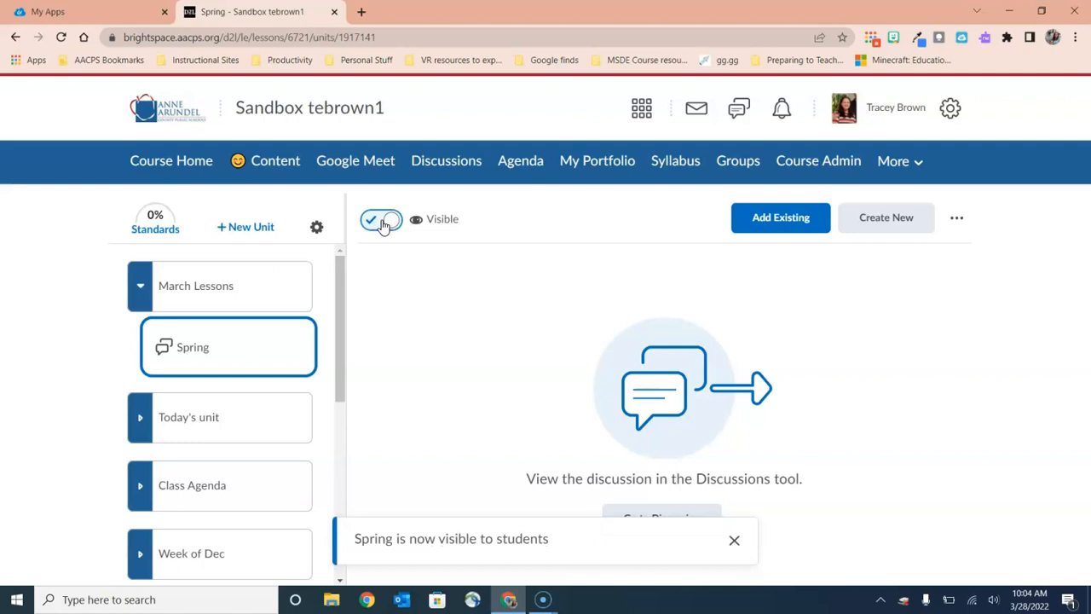